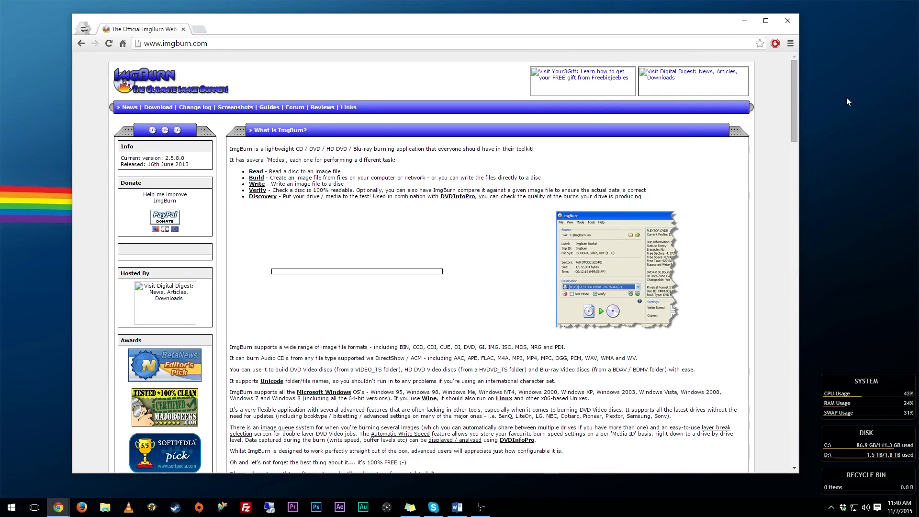
mouse_move(437, 164)
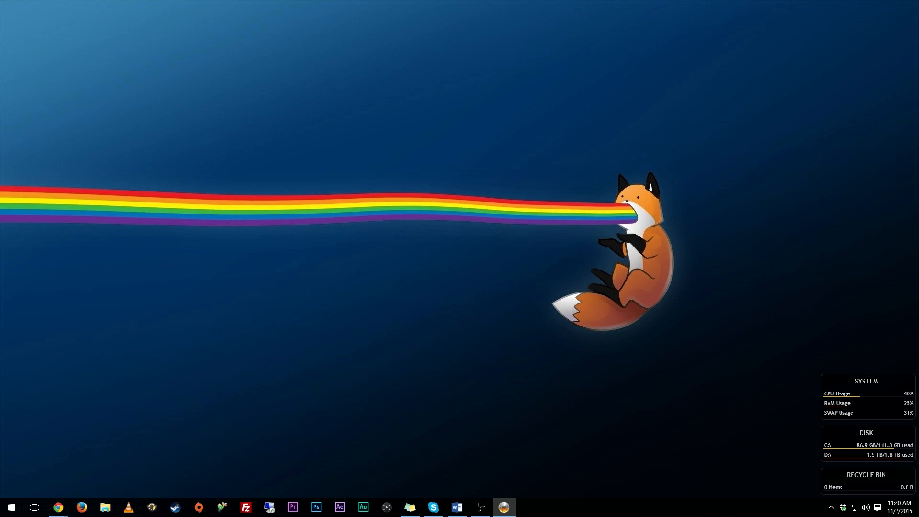
Launch ImgBurn and choose 'Create image file from disc' for the Sega CD.
click(502, 506)
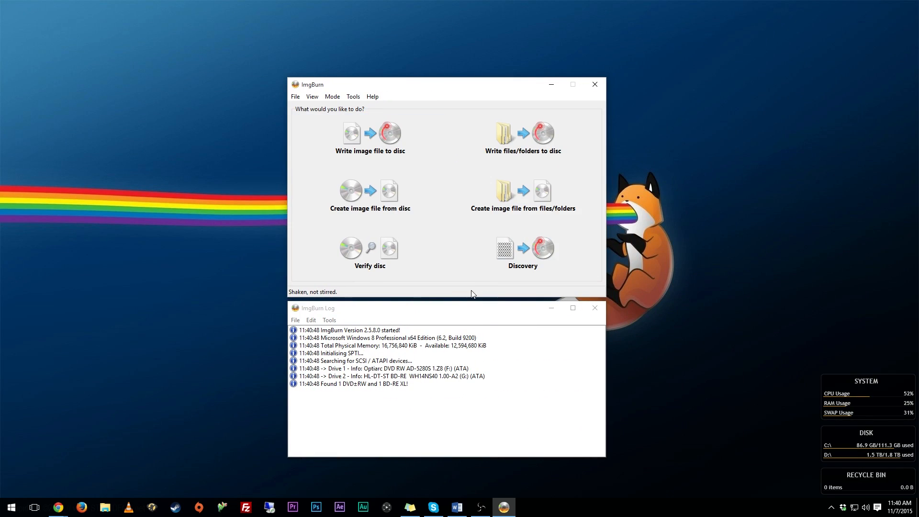
mouse_move(448, 249)
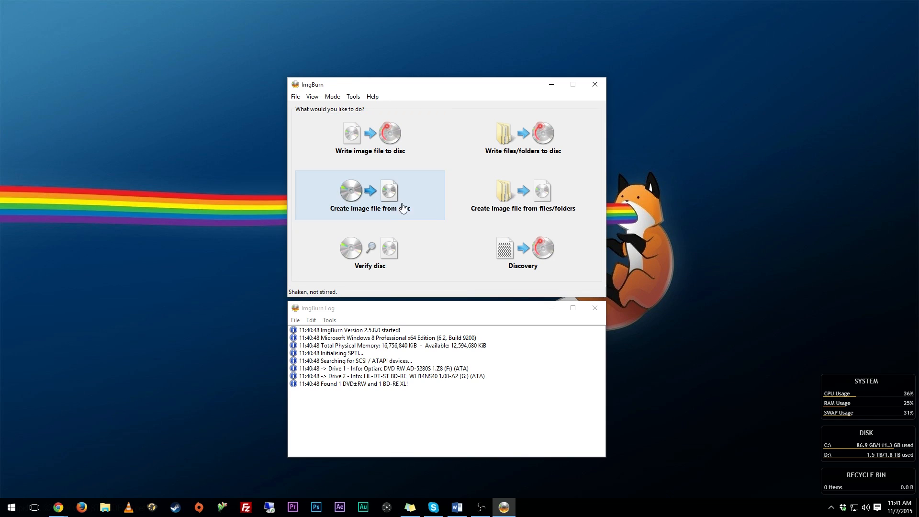
click(370, 195)
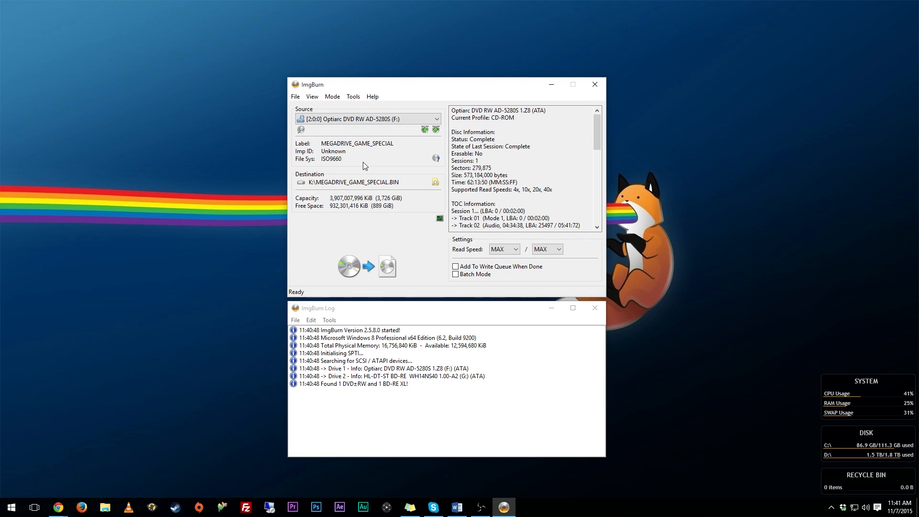
mouse_move(386, 187)
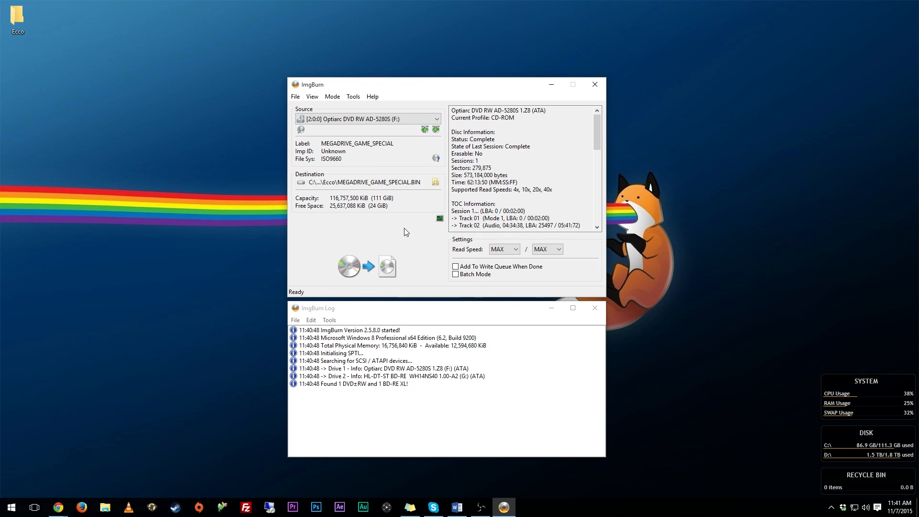
mouse_move(435, 182)
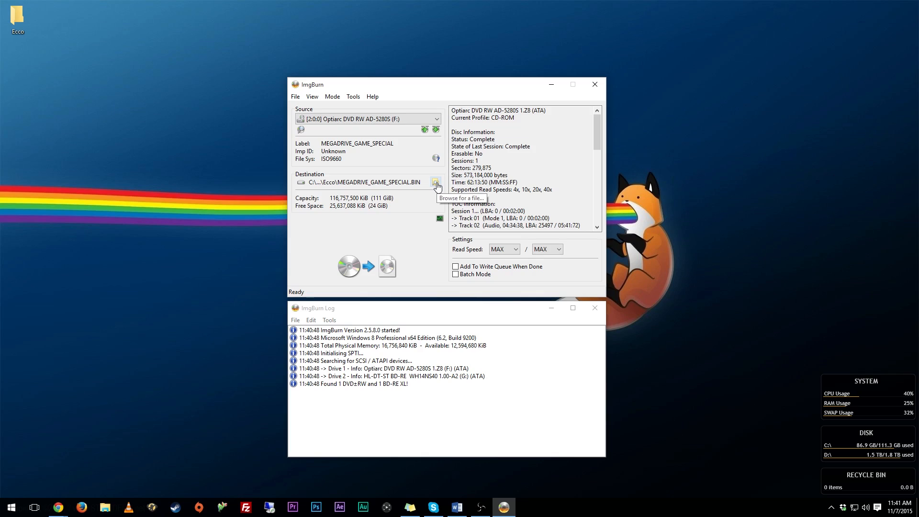
Save the image destination as 'Ecco Sega CD.bin' (BIN type) in the Ecco desktop folder.
click(436, 182)
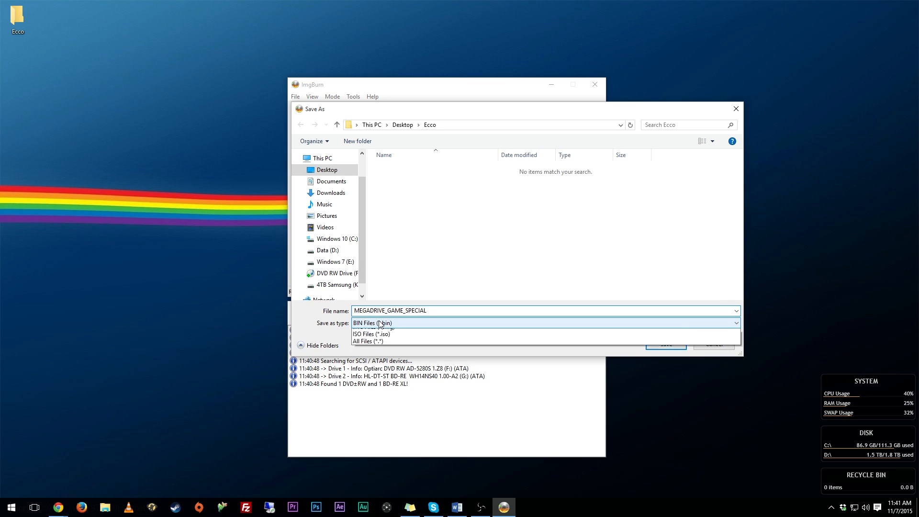
click(544, 323)
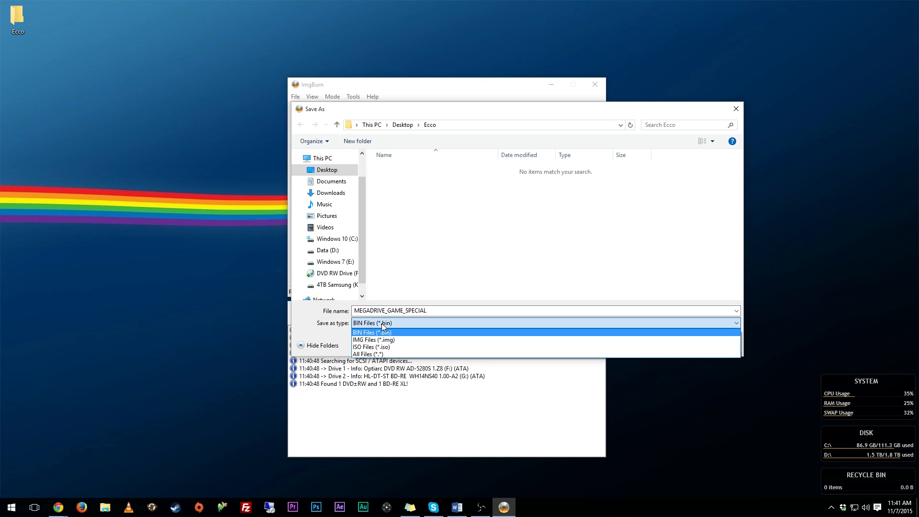
click(372, 332)
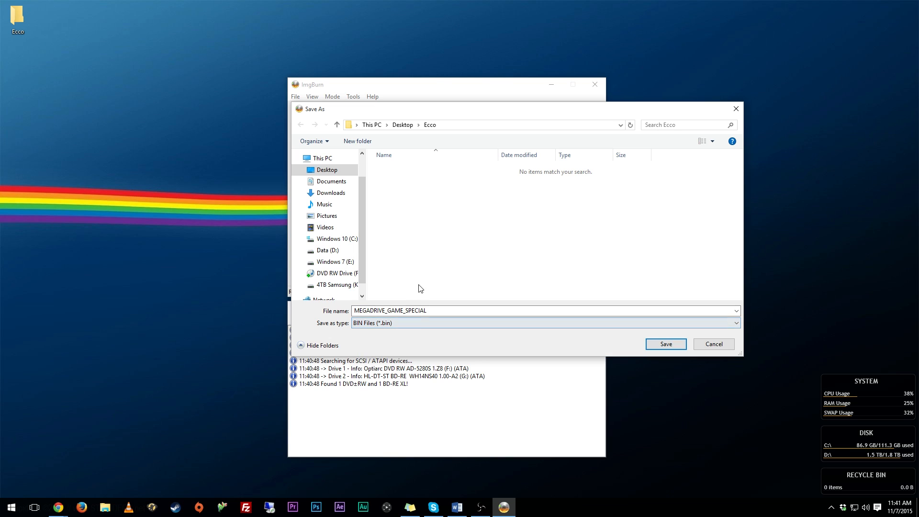
text(E)
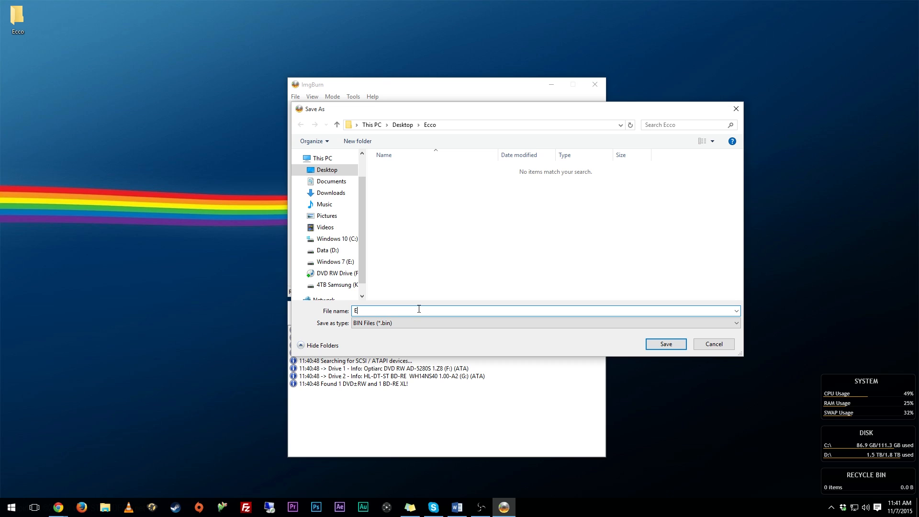
text(cco)
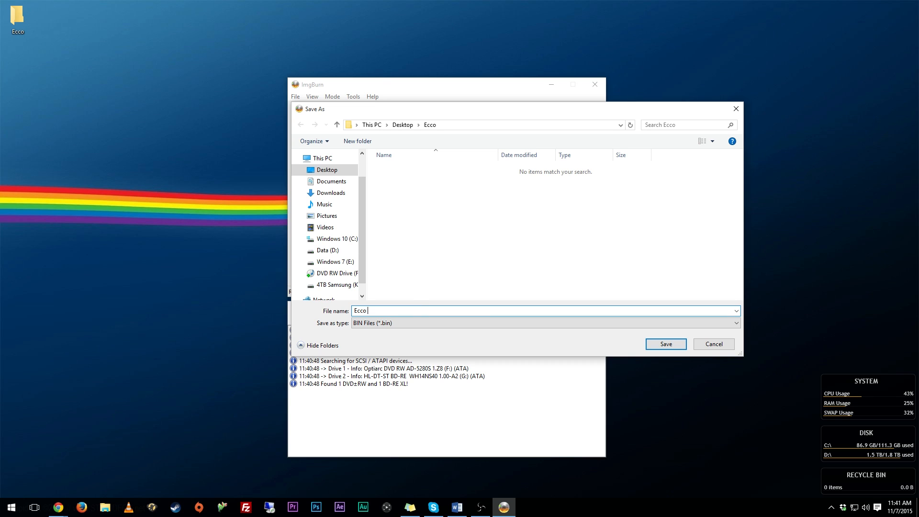
click(665, 344)
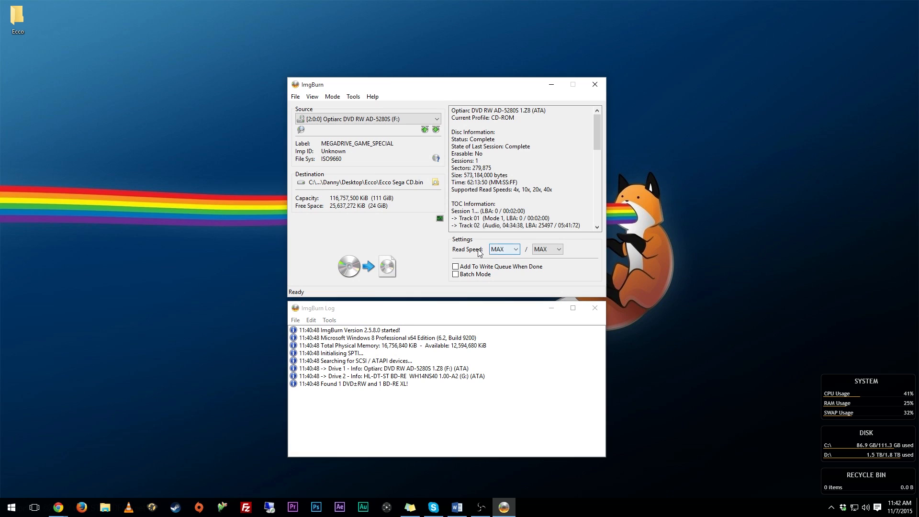
mouse_move(472, 261)
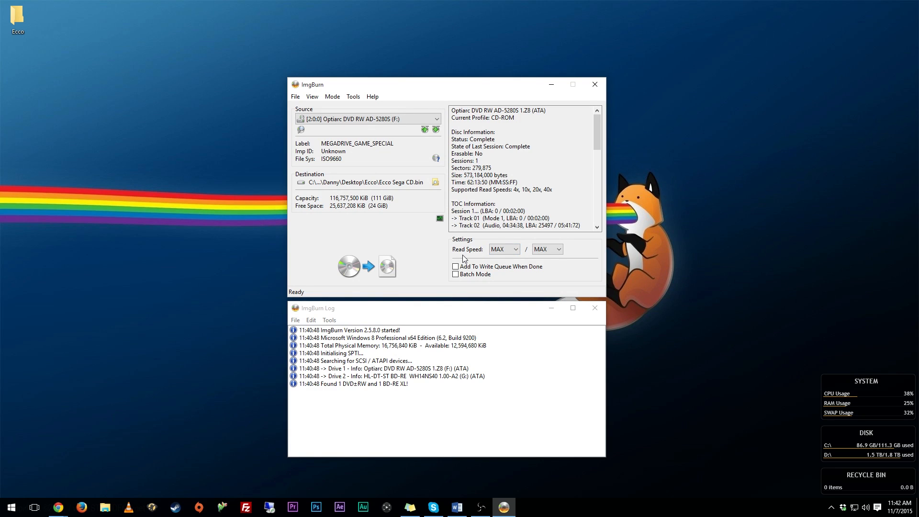
Keep data and audio read speeds at MAX and start reading the disc into the image.
click(514, 249)
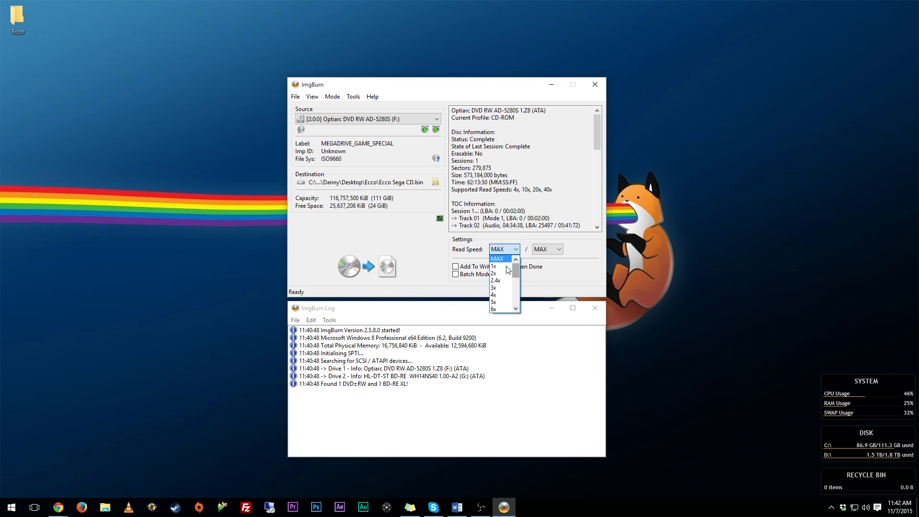
mouse_move(499, 264)
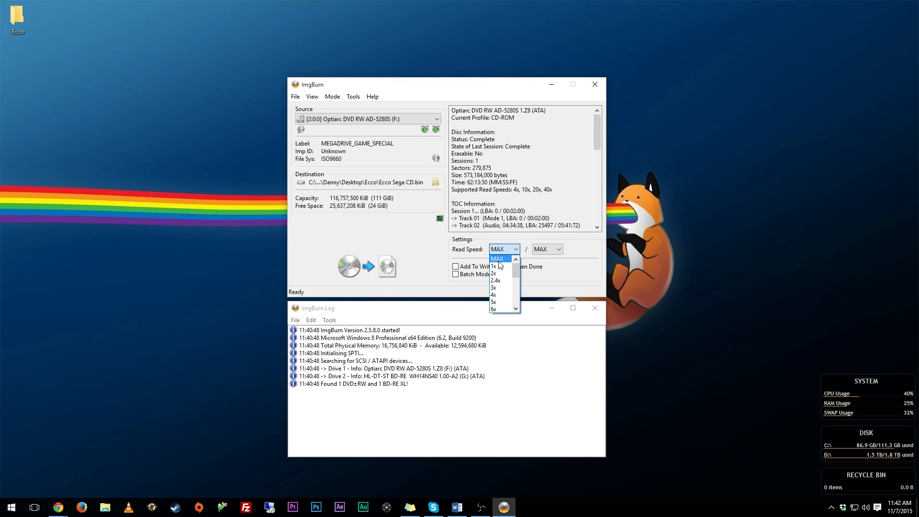
click(494, 267)
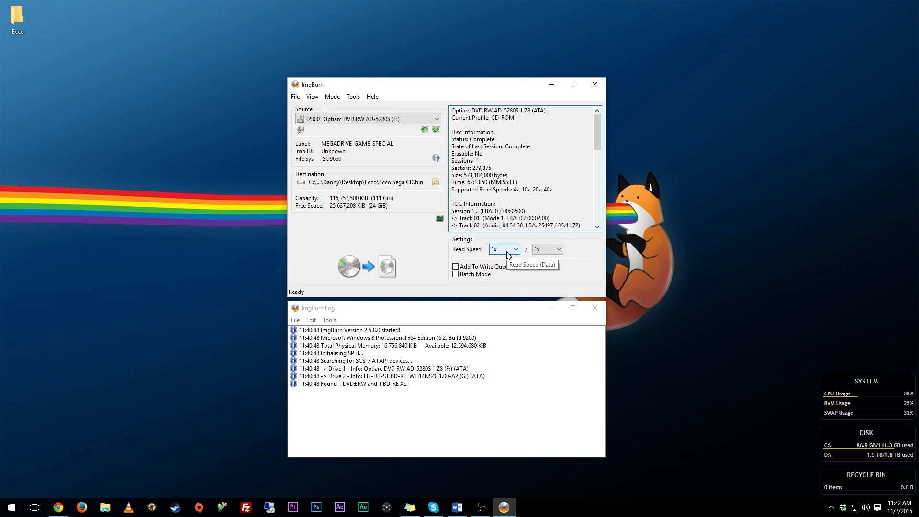
click(516, 249)
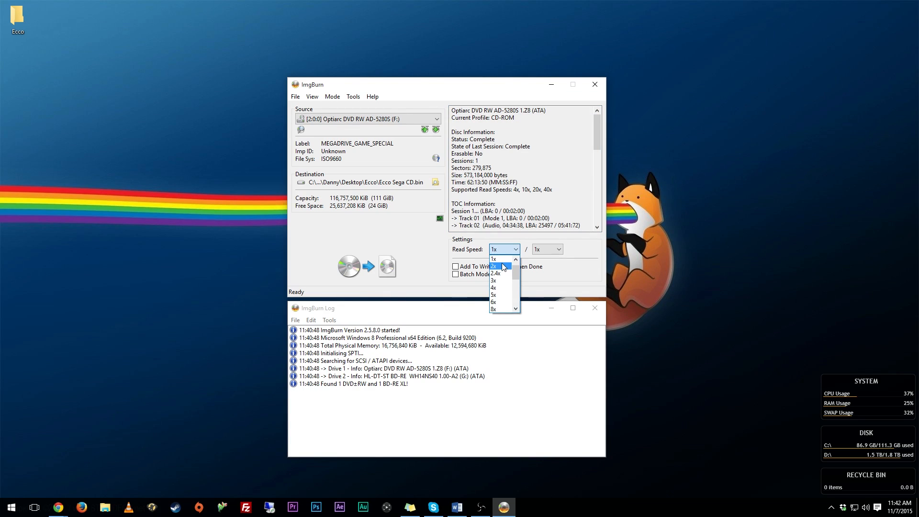
click(557, 249)
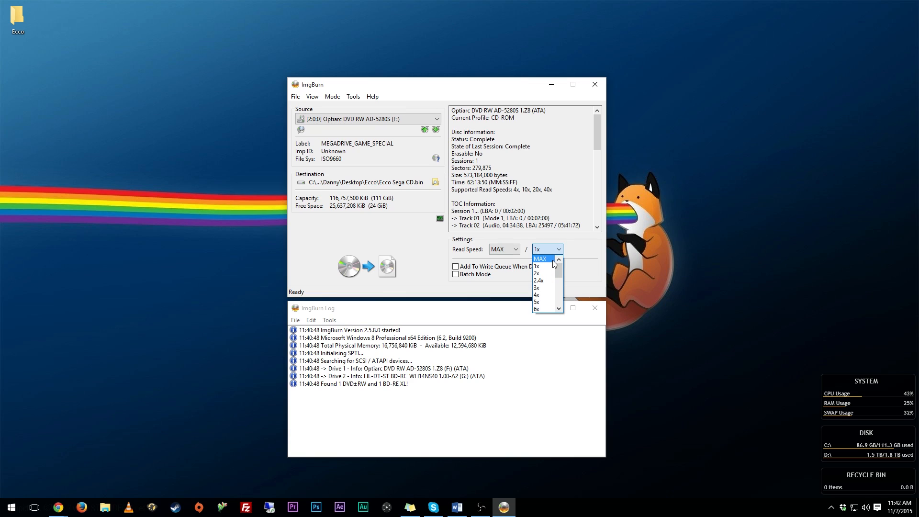
click(539, 259)
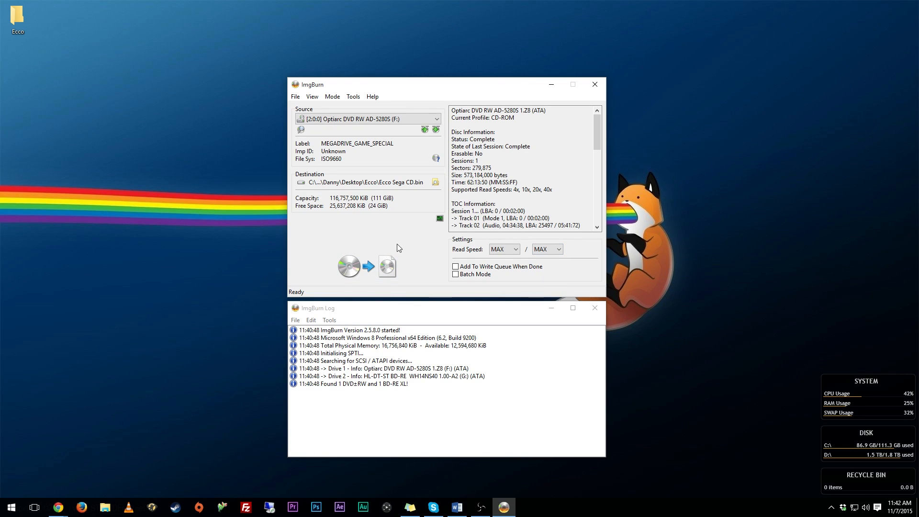
click(367, 266)
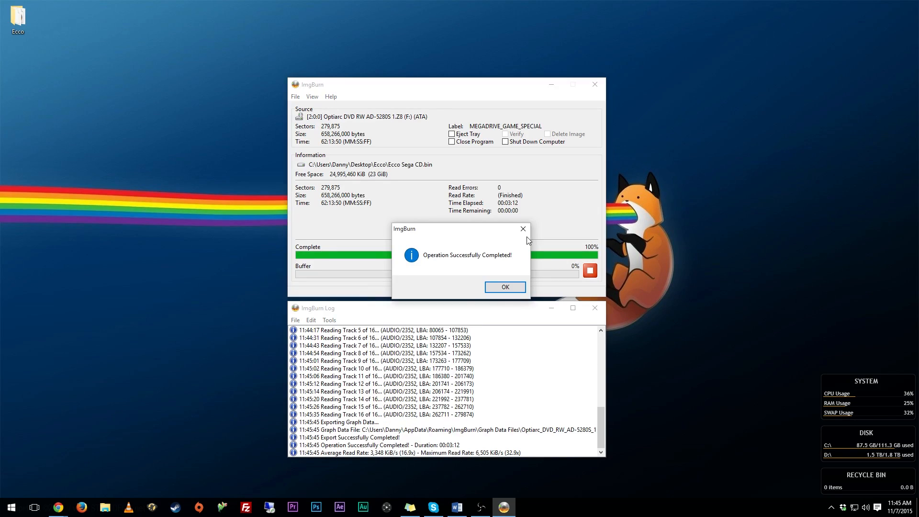
mouse_move(453, 280)
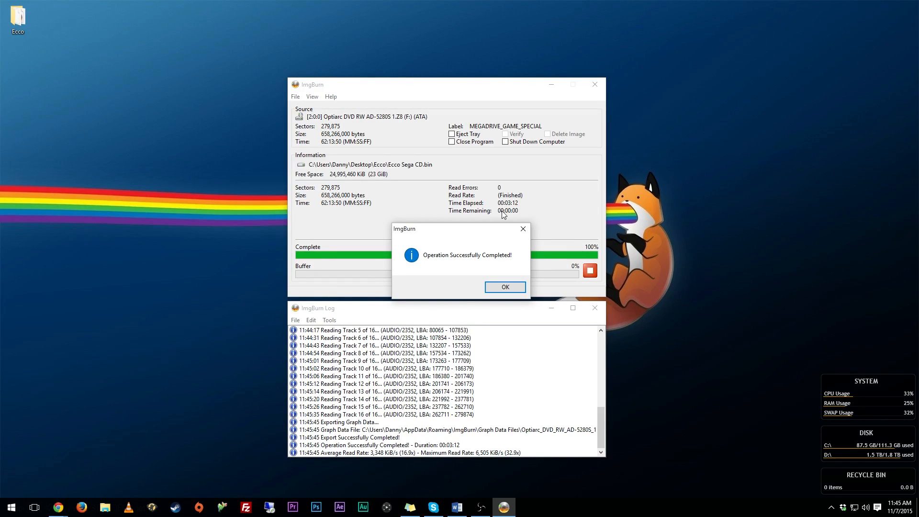
Acknowledge the 'Operation Successfully Completed!' message after the rip.
click(505, 286)
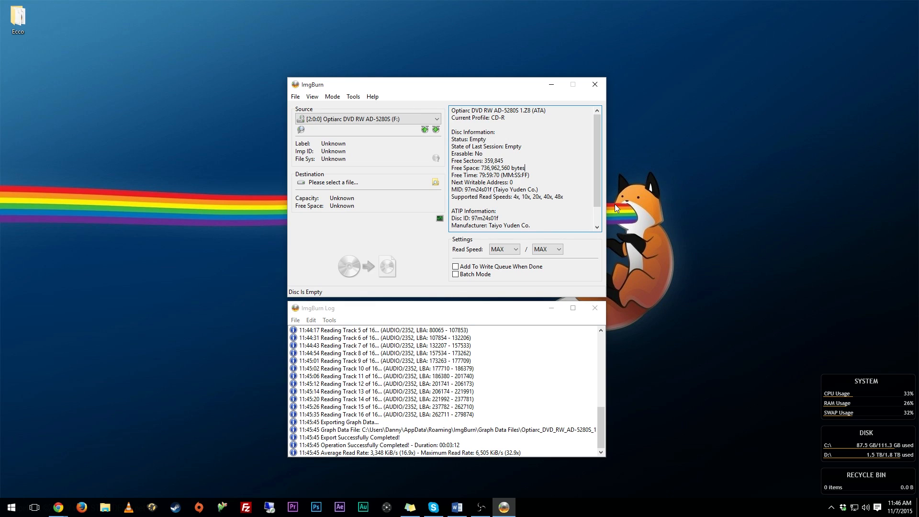
mouse_move(443, 172)
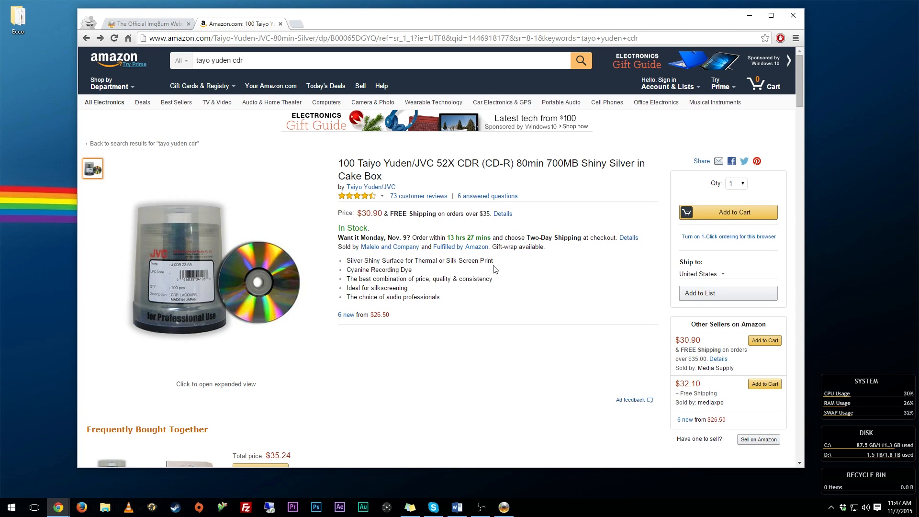
mouse_move(369, 349)
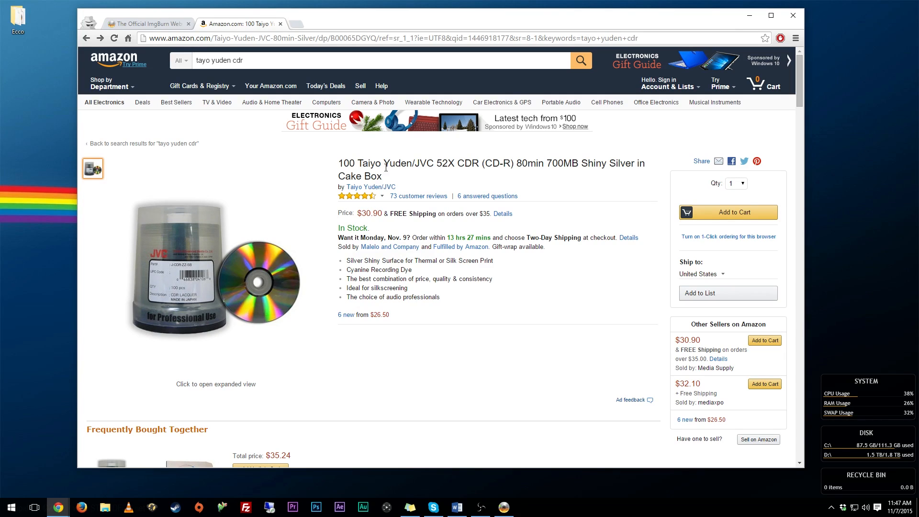
mouse_move(450, 164)
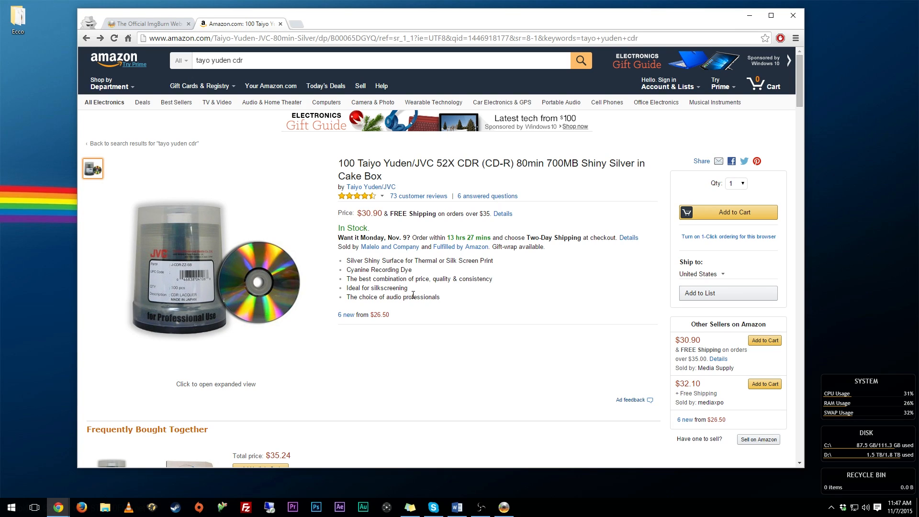
mouse_move(382, 329)
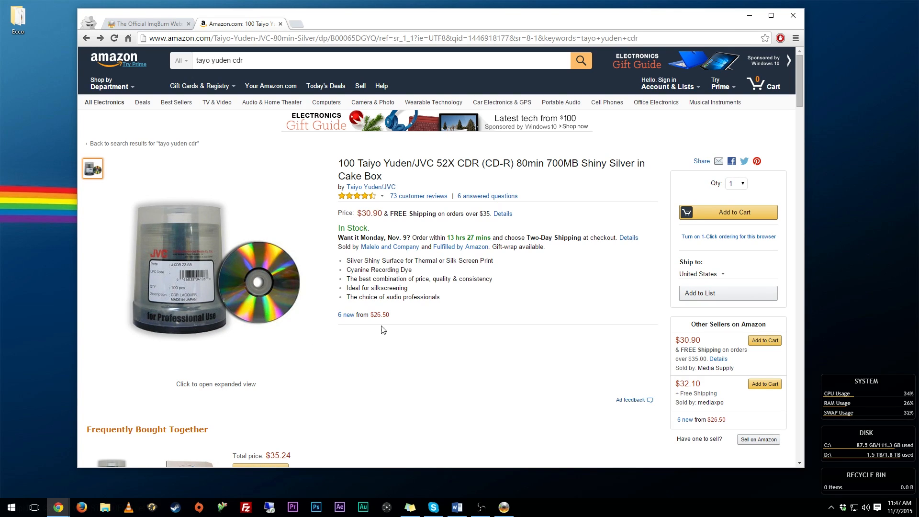
mouse_move(379, 221)
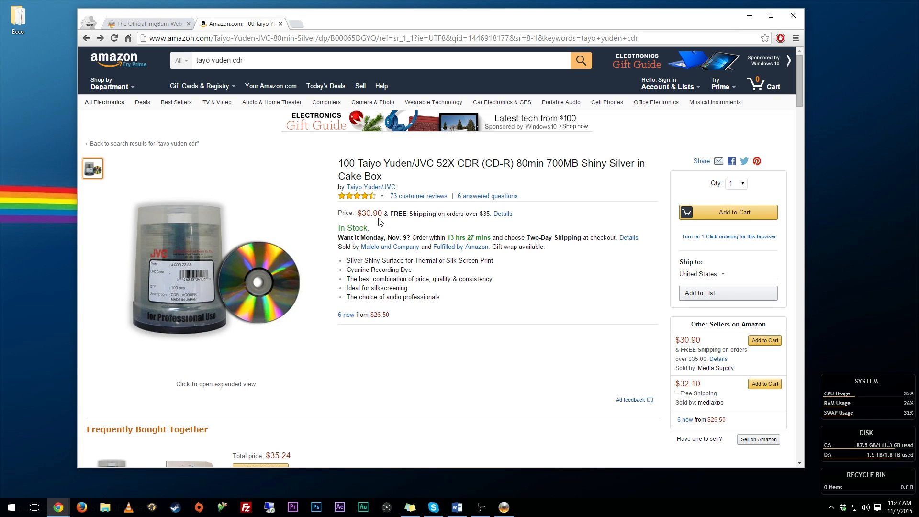
mouse_move(399, 323)
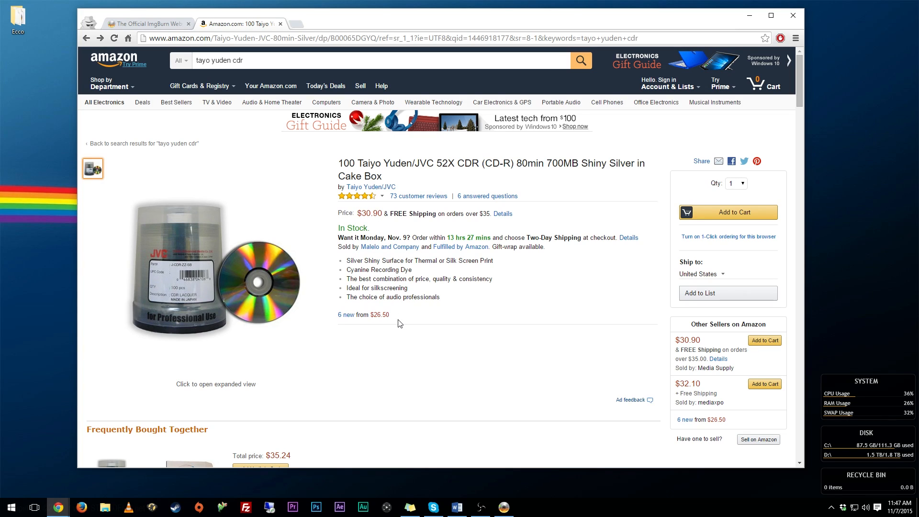
mouse_move(398, 258)
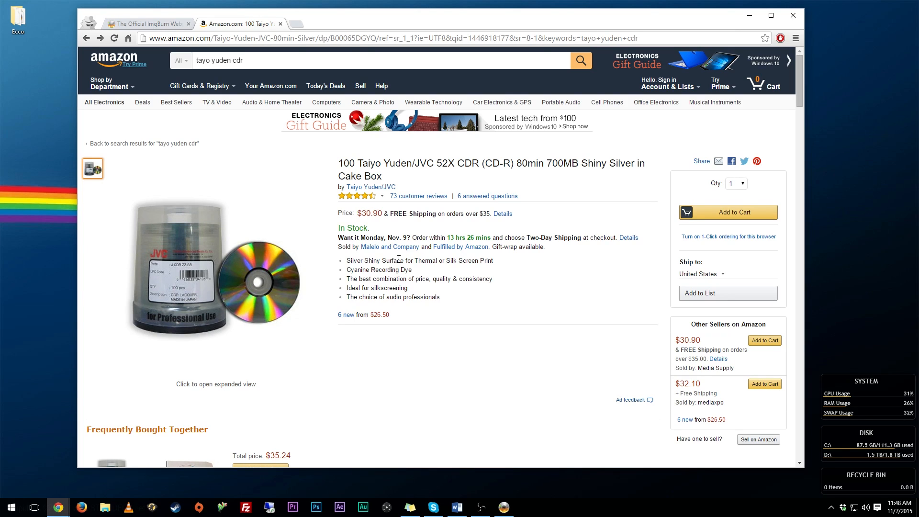
mouse_move(474, 276)
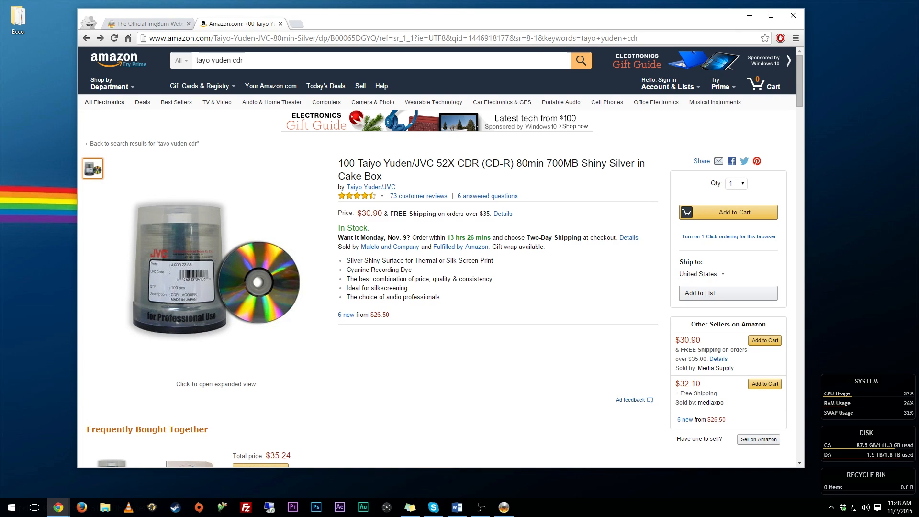
mouse_move(264, 279)
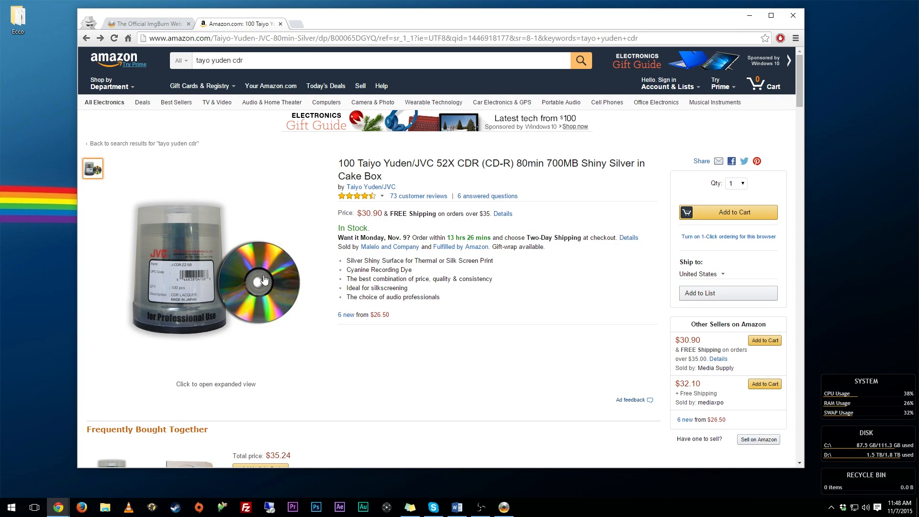
mouse_move(440, 280)
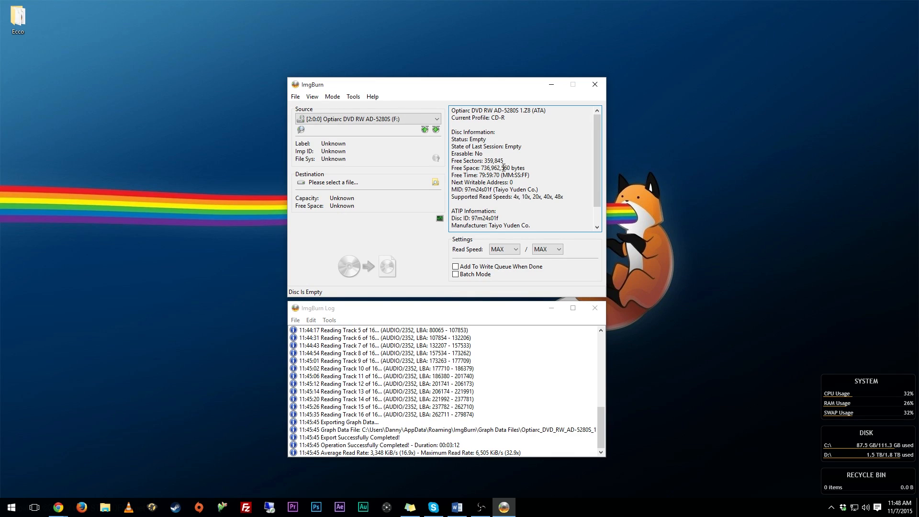
Switch ImgBurn from Read mode to Write mode.
click(333, 96)
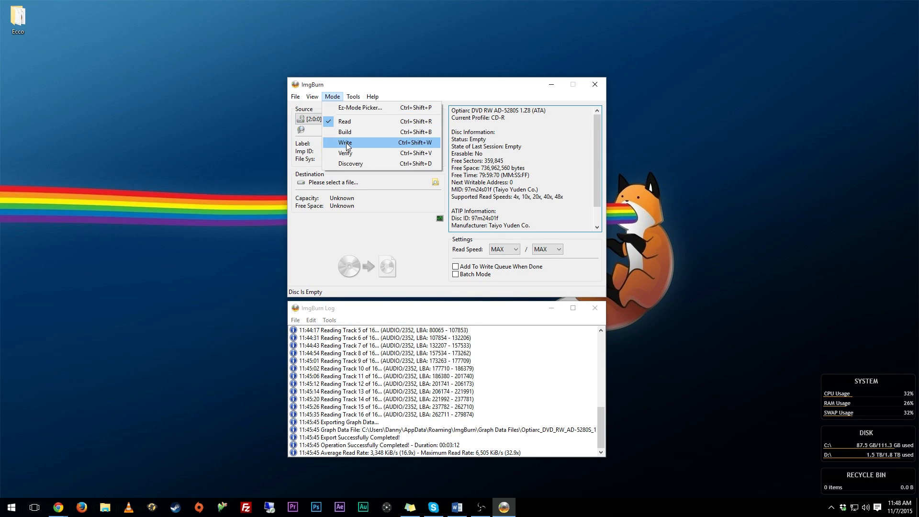
click(345, 143)
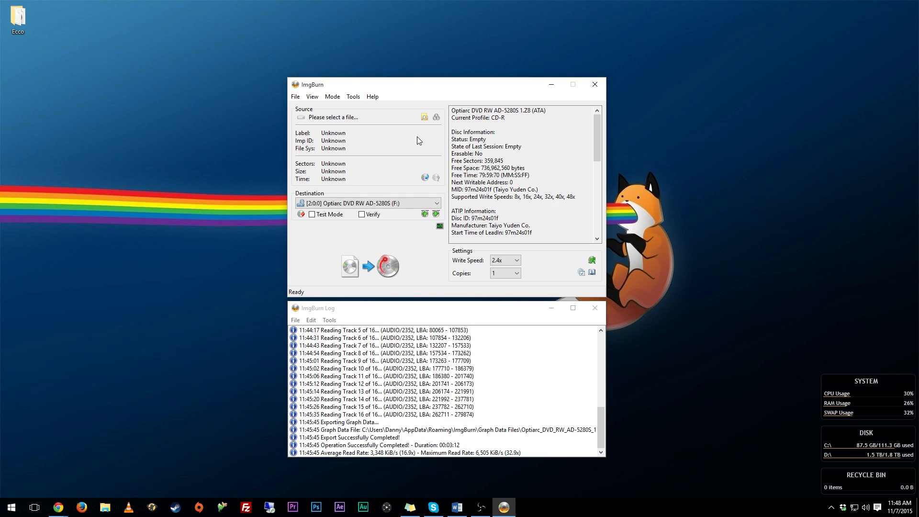
Load Ecco Sega CD.cue from Desktop\Ecco as the burn source, accepting the CUE warning.
click(424, 117)
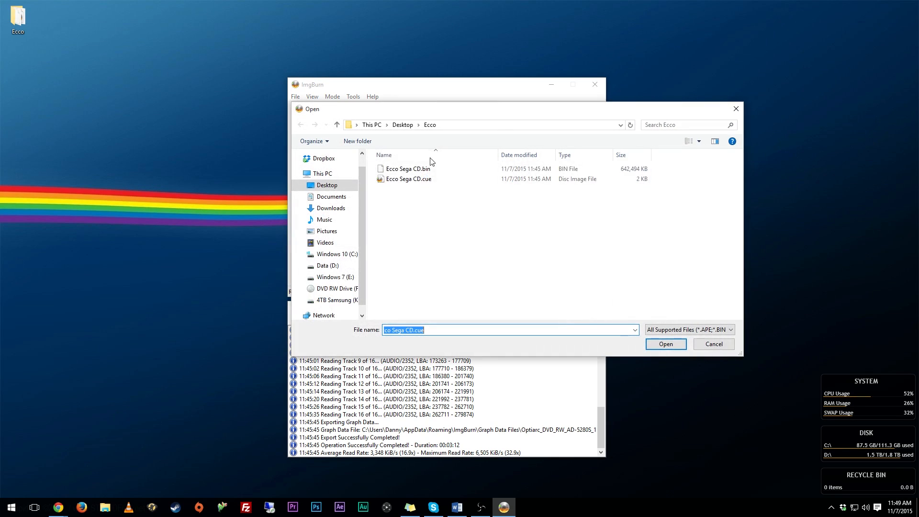
click(408, 179)
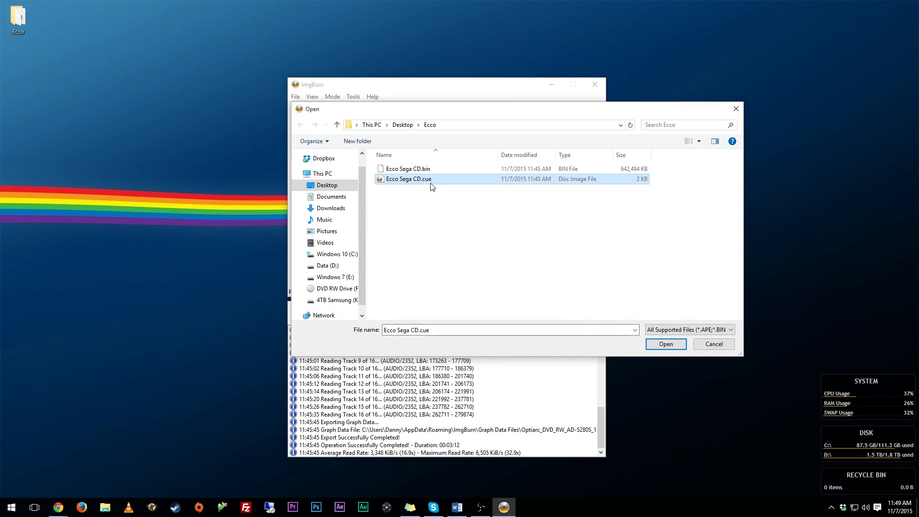
click(408, 169)
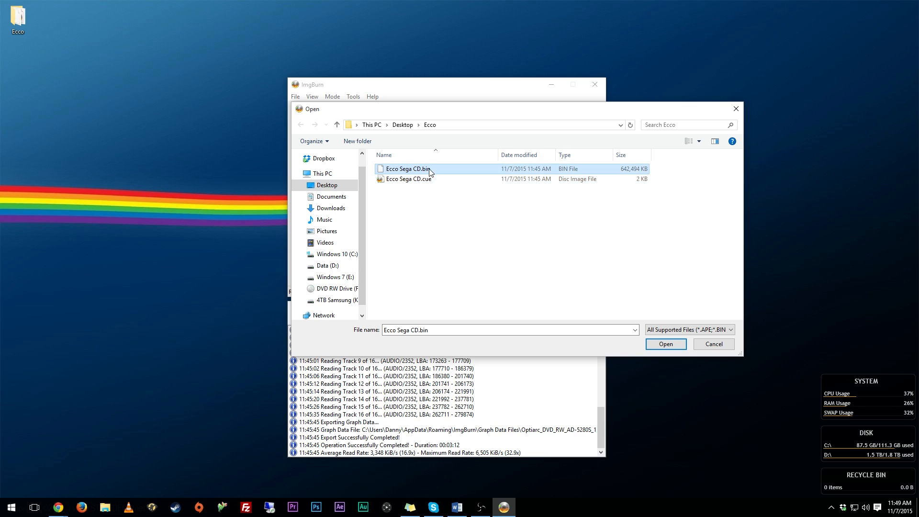
mouse_move(434, 195)
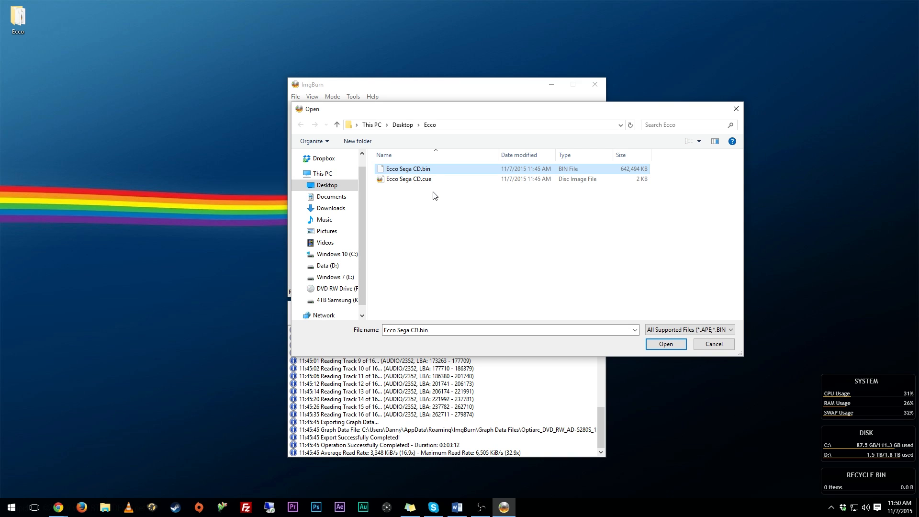
click(665, 344)
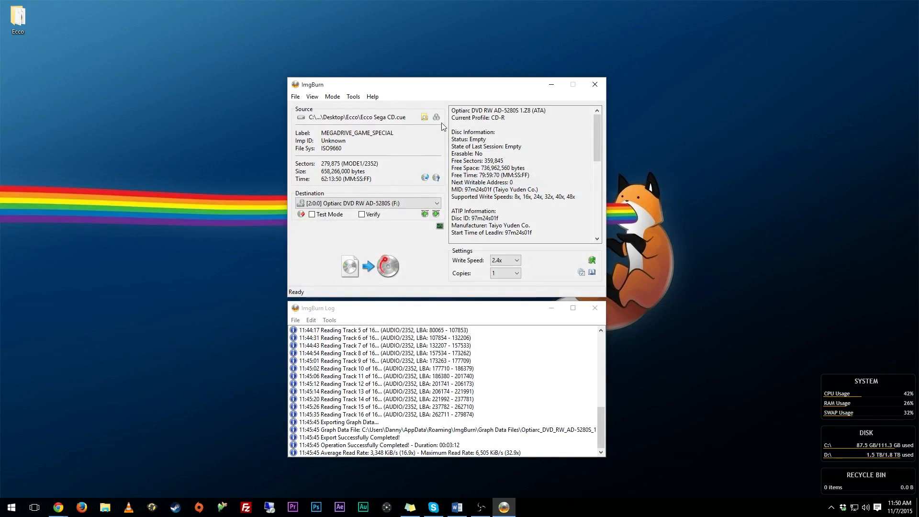
click(424, 116)
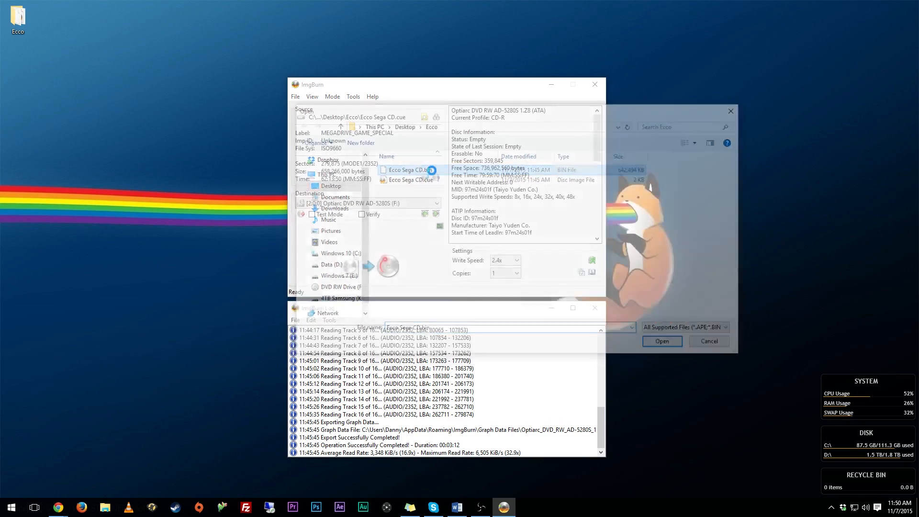
click(662, 340)
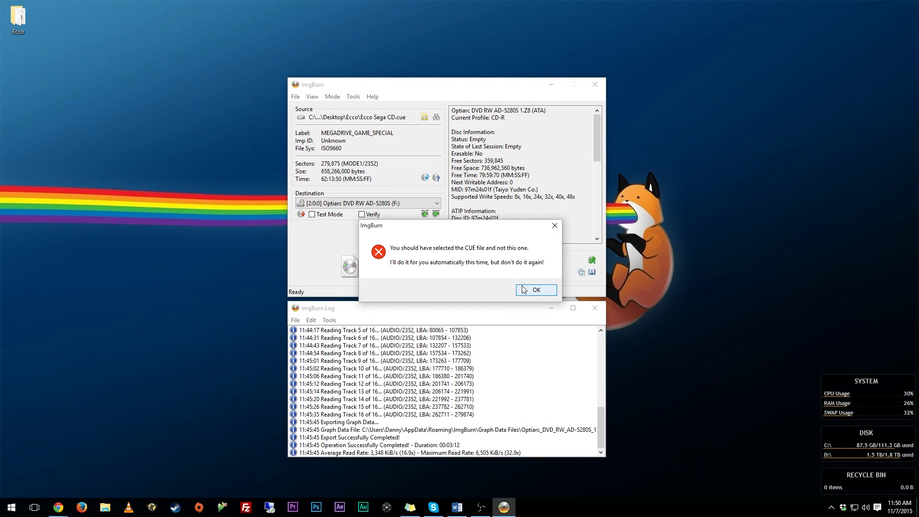
click(534, 289)
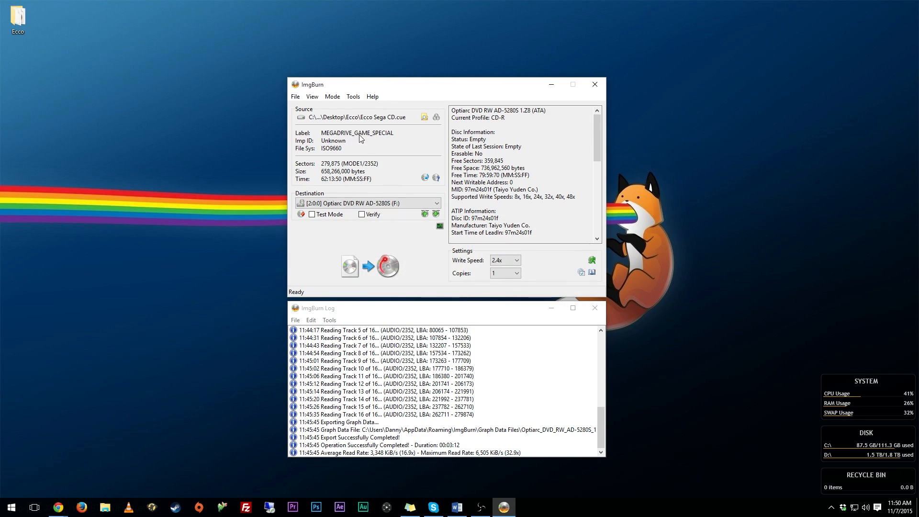
mouse_move(529, 210)
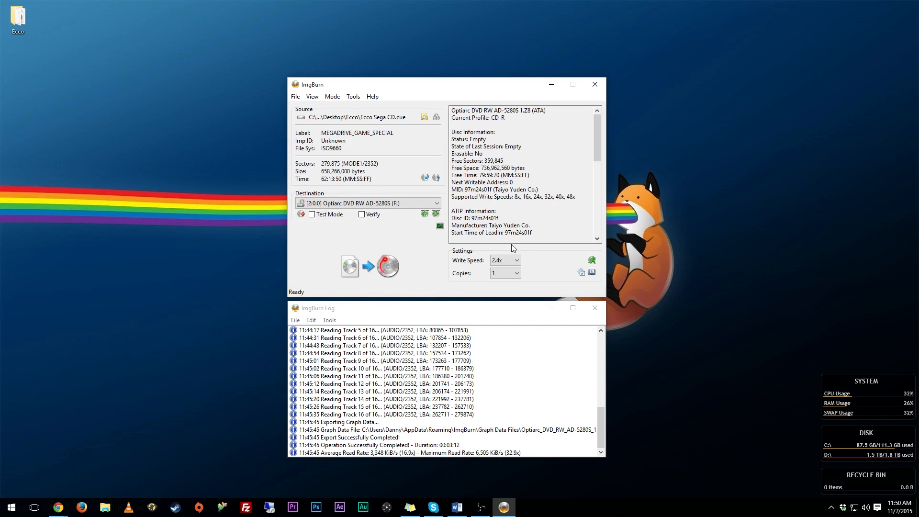
Confirm a 2.4x write speed and start burning the image to the Taiyo Yuden CD-R.
click(515, 260)
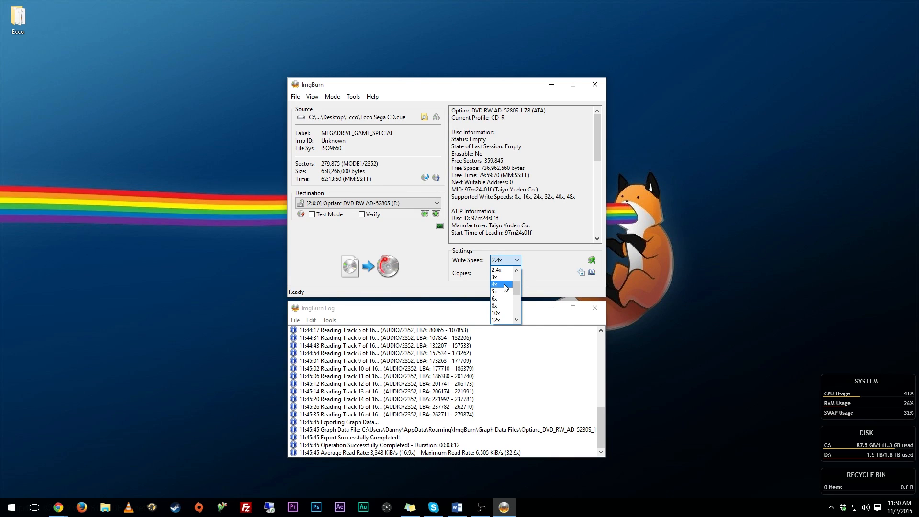
click(494, 285)
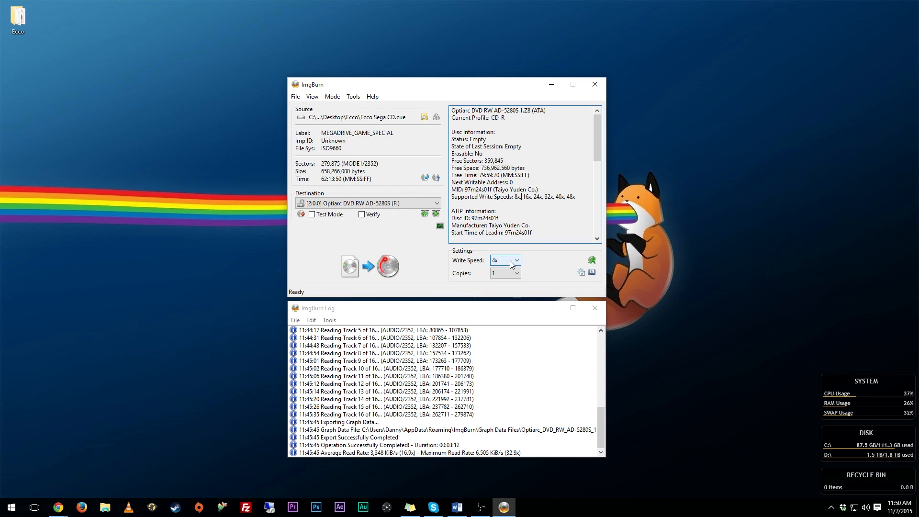
click(515, 260)
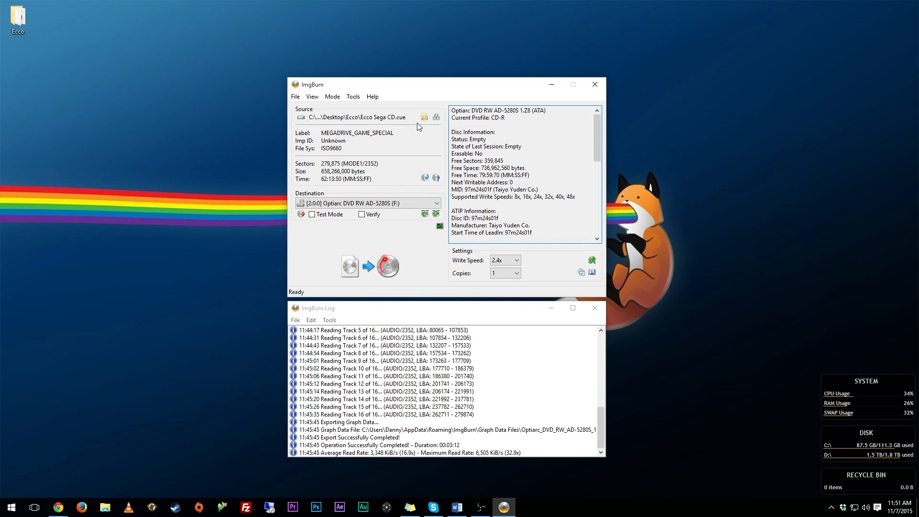
mouse_move(572, 197)
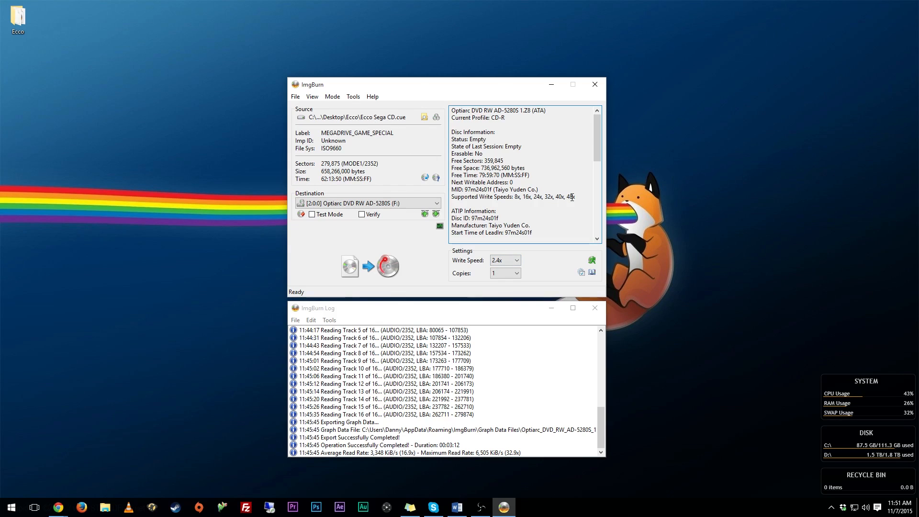
click(386, 267)
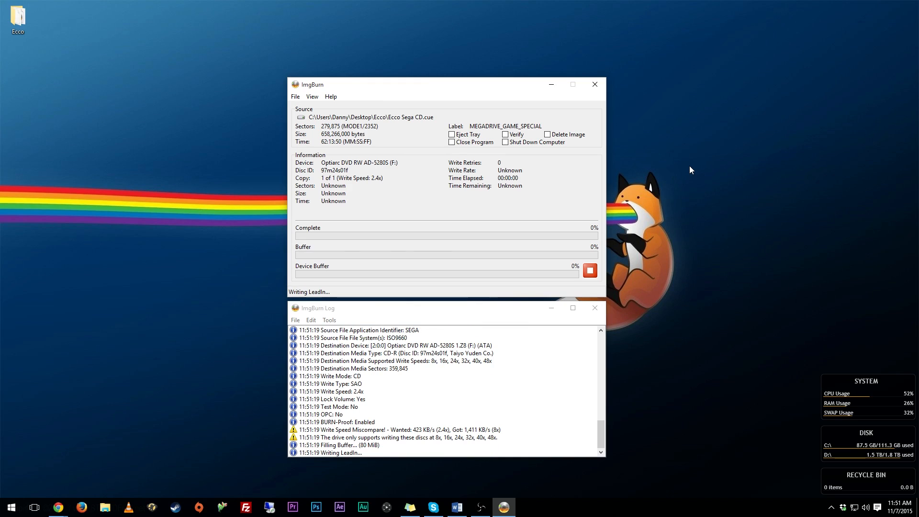